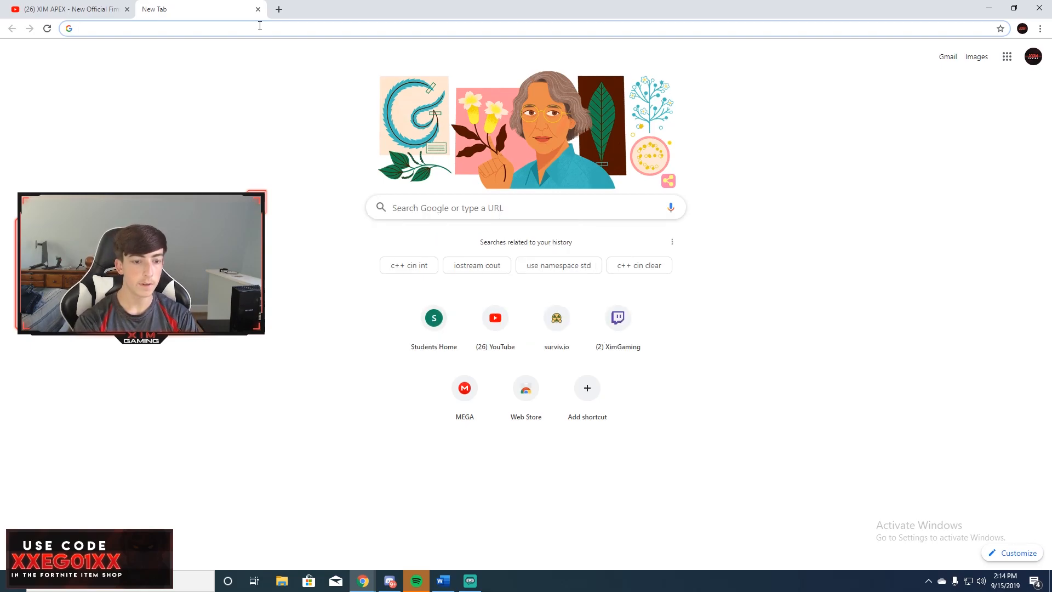
# - Search Google for 'xim forums' and go to the XIM Community forum index
pyautogui.write('xim forums')
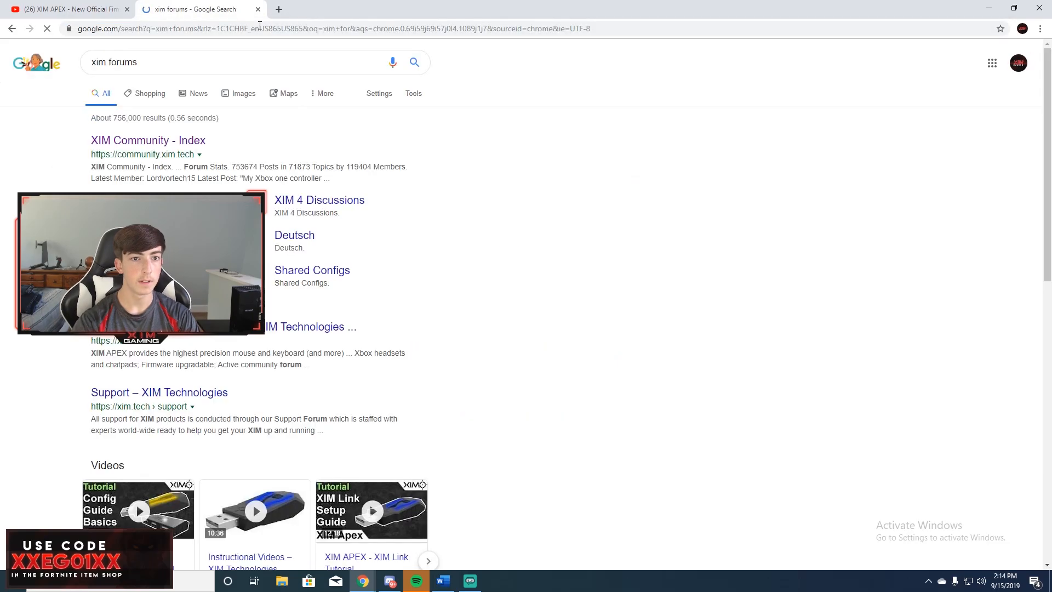
pyautogui.click(148, 140)
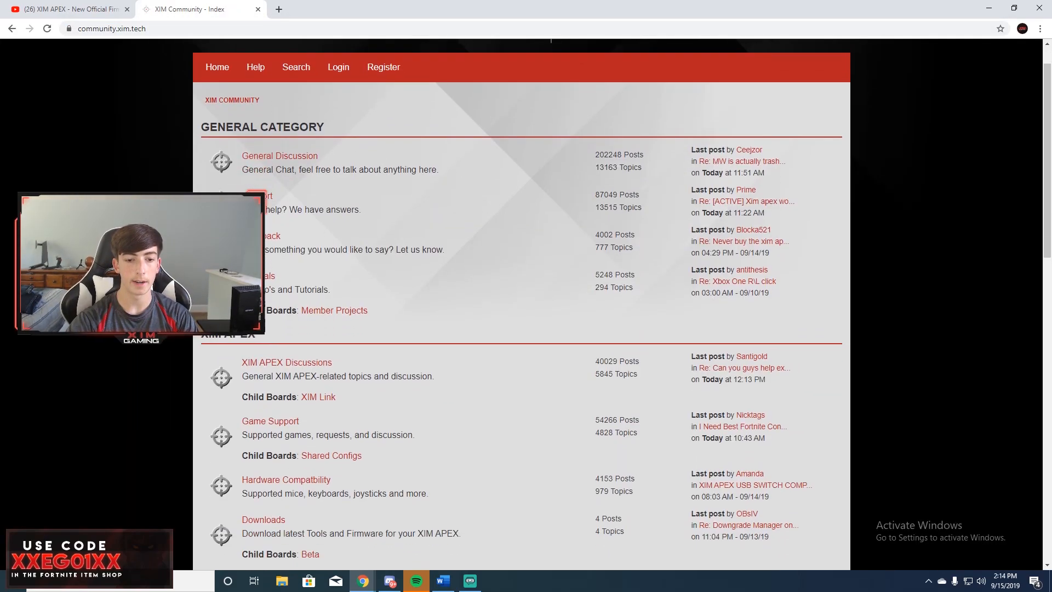
pyautogui.scroll(-3)
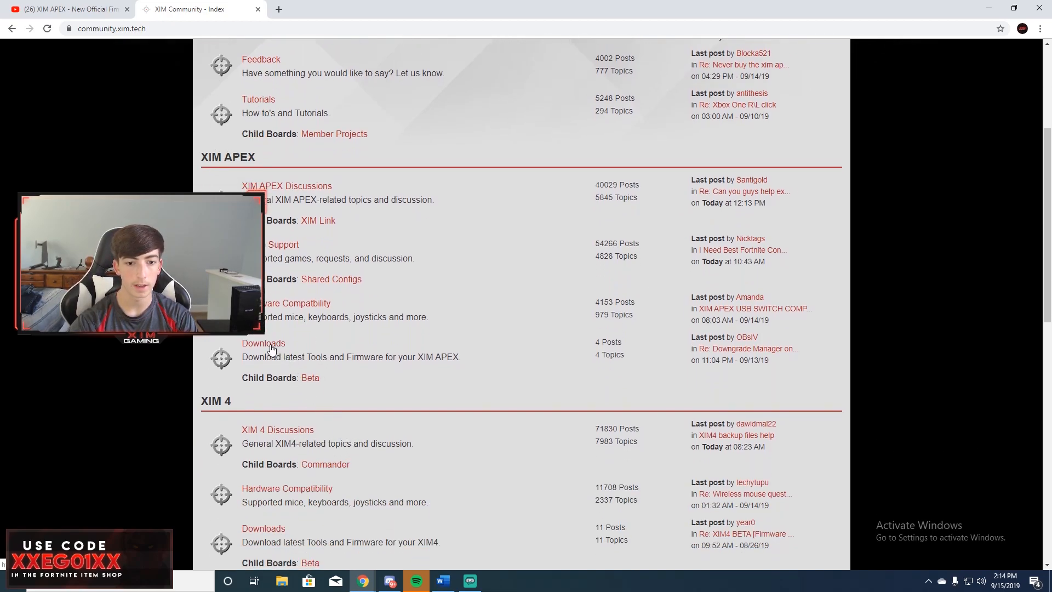
# - Open the Beta child board under XIM APEX Downloads
pyautogui.click(263, 343)
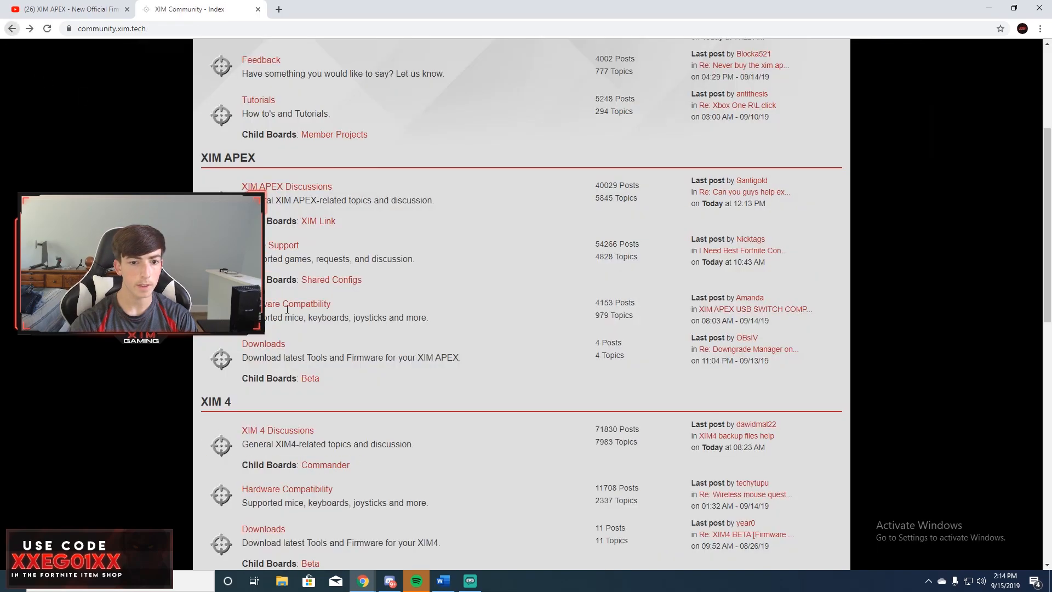
pyautogui.click(309, 378)
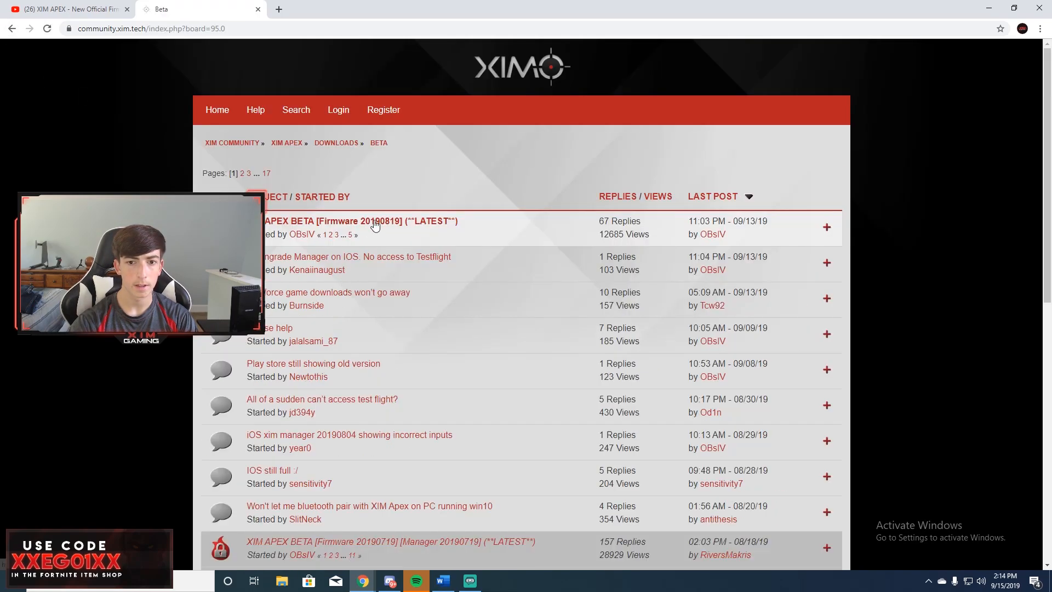
pyautogui.moveTo(677, 257)
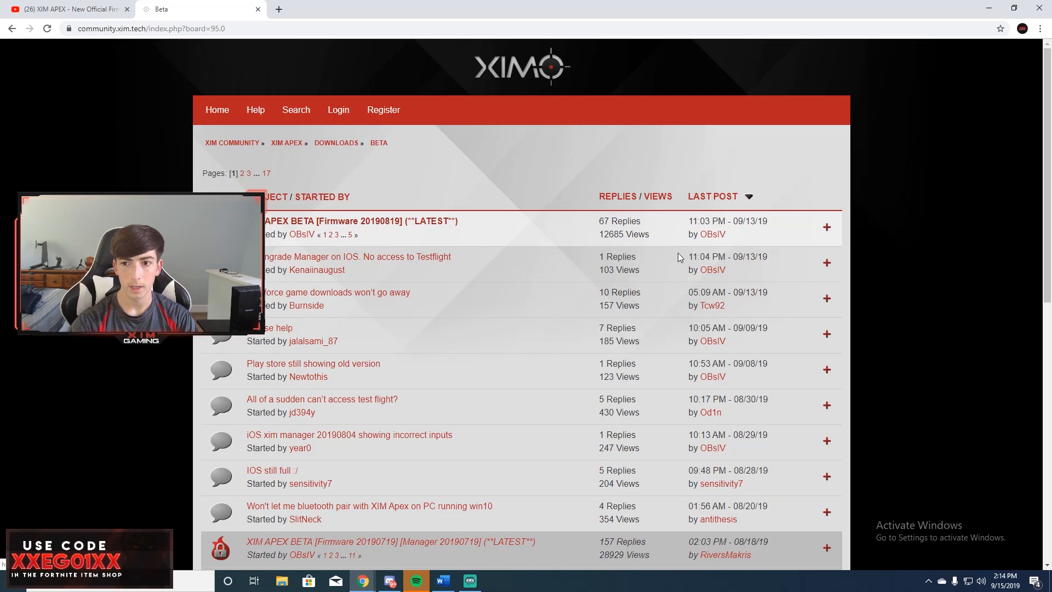
pyautogui.click(231, 143)
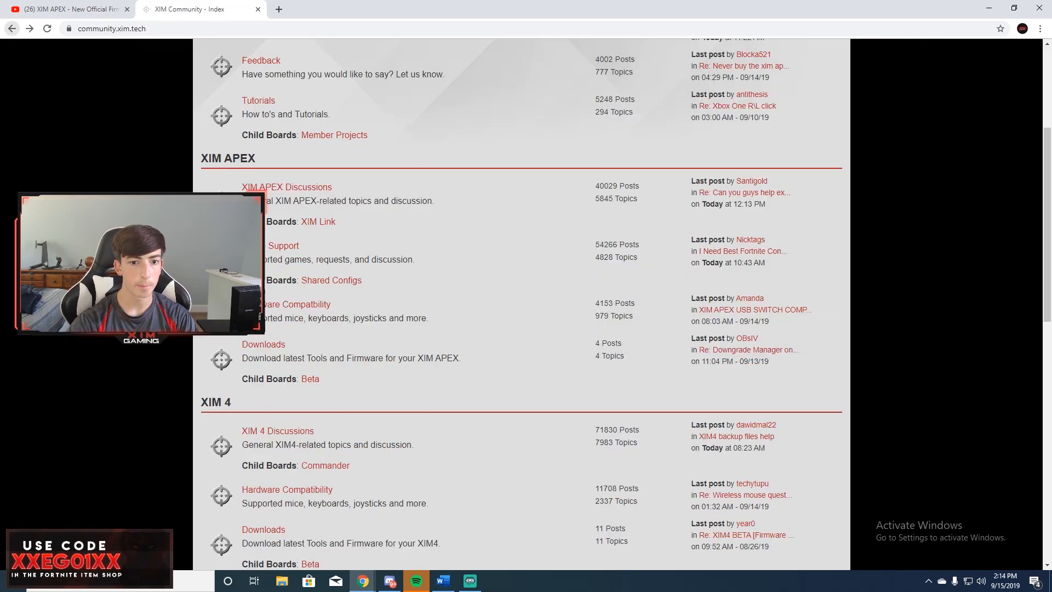
pyautogui.click(310, 379)
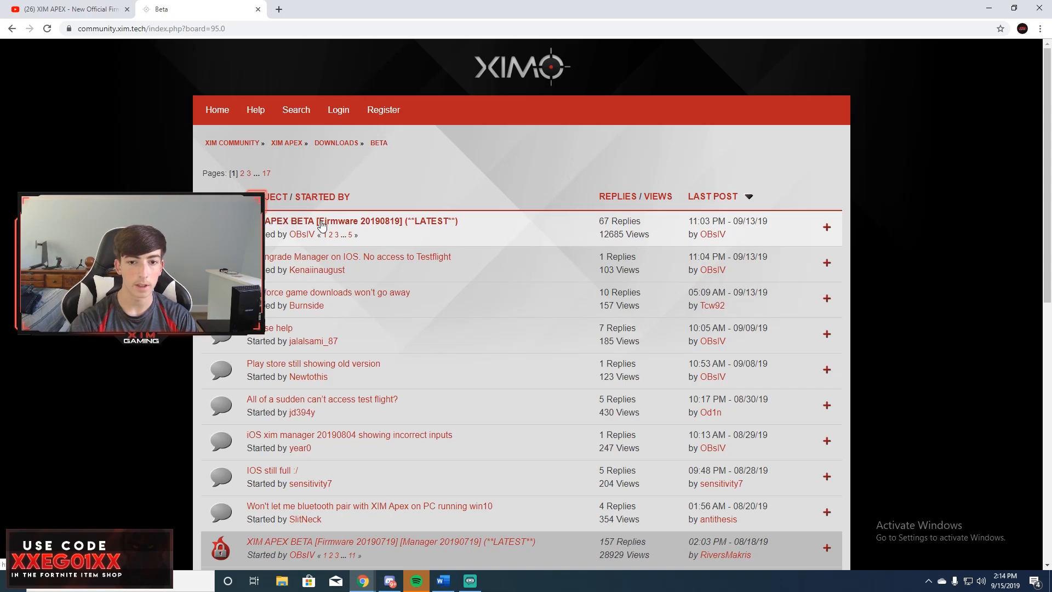
# - Open the XIM APEX BETA Firmware 20190819 (LATEST) topic and view its firmware tool downloads
pyautogui.click(358, 221)
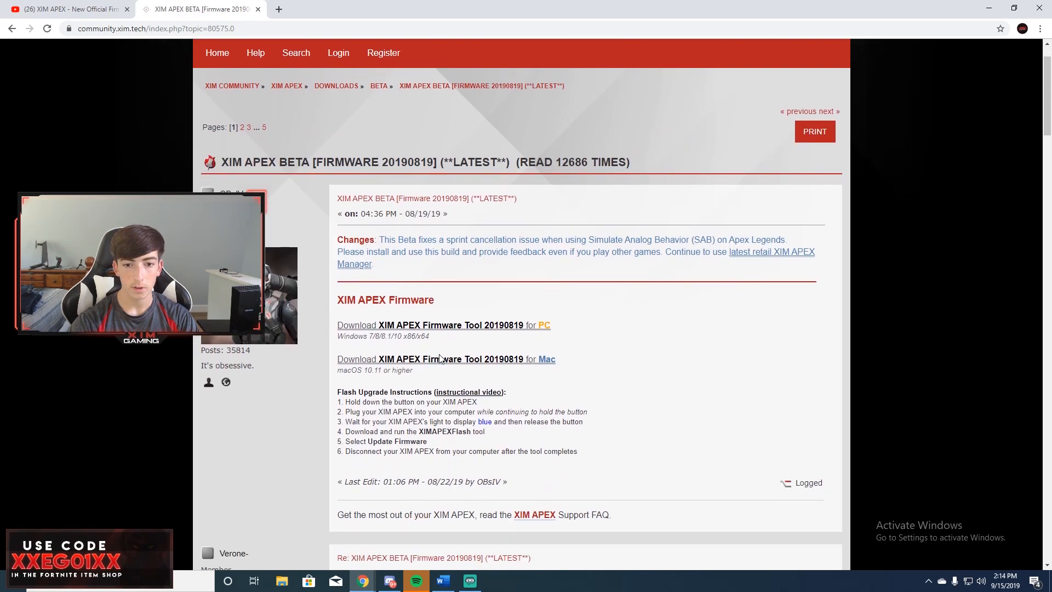
pyautogui.scroll(-3)
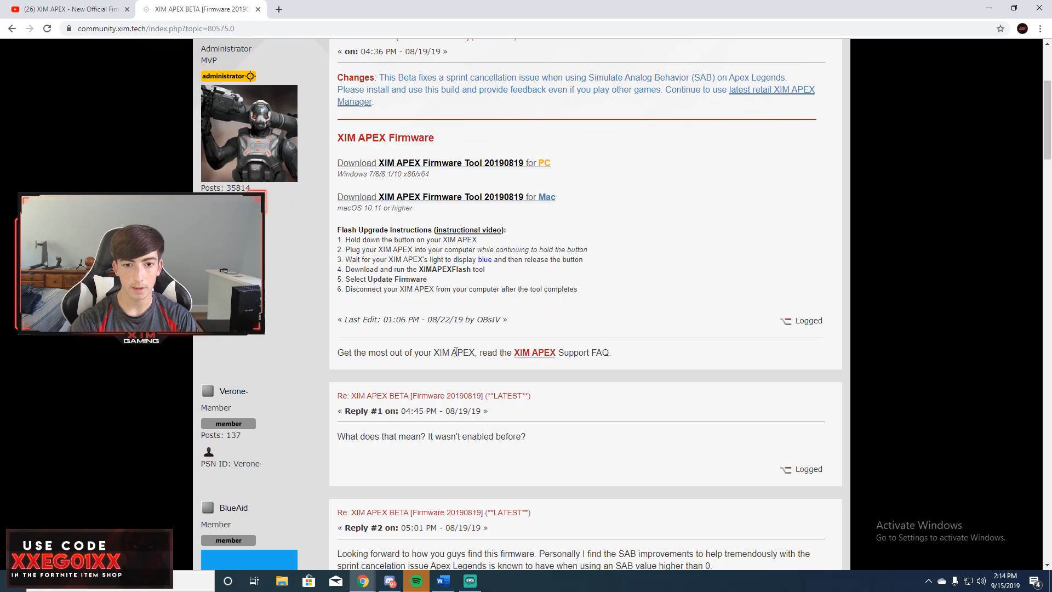
pyautogui.scroll(3)
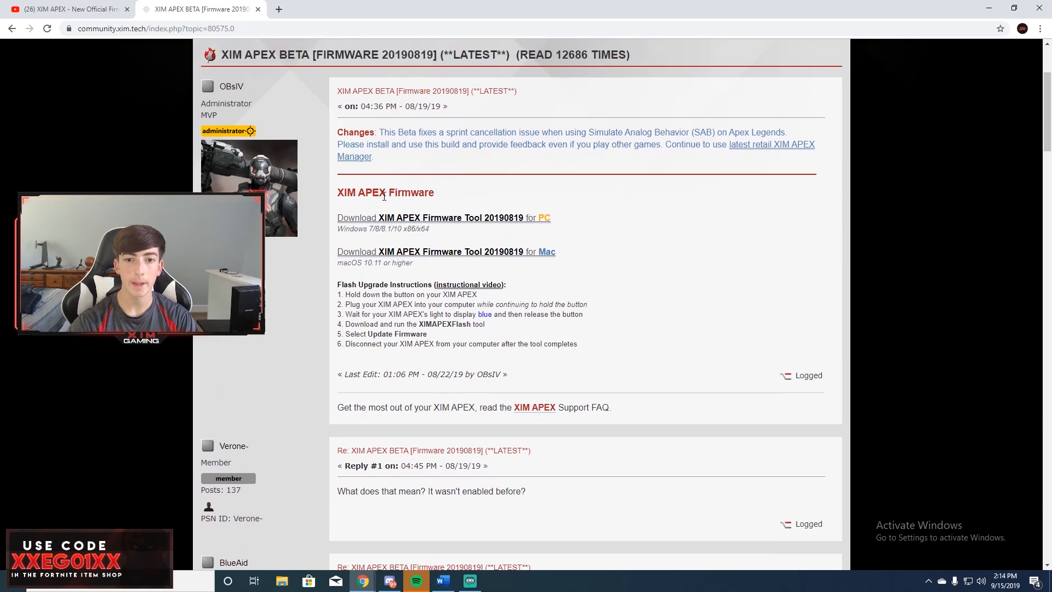
pyautogui.moveTo(508, 221)
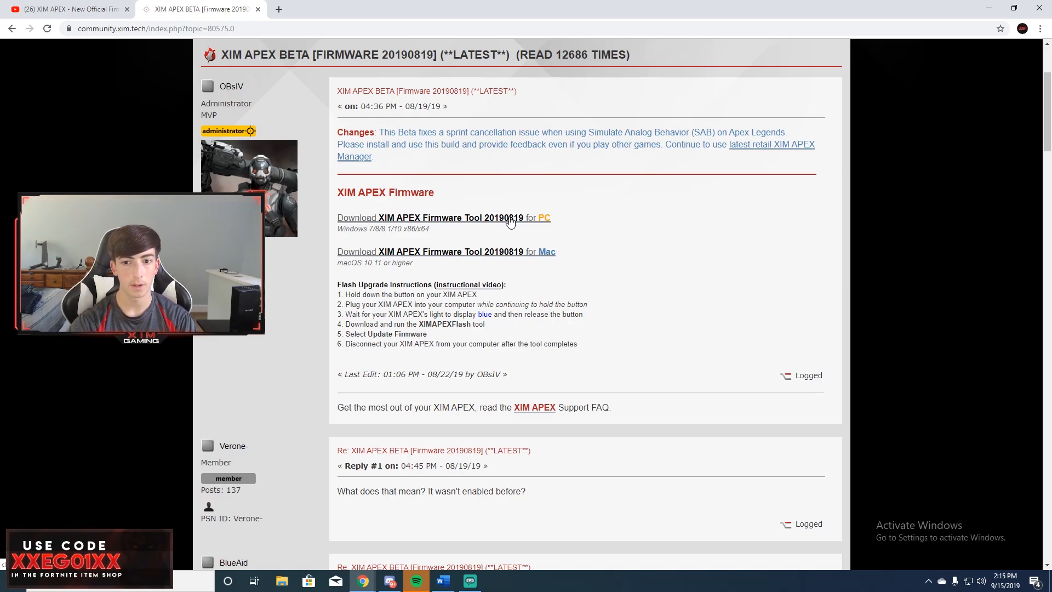
pyautogui.moveTo(449, 222)
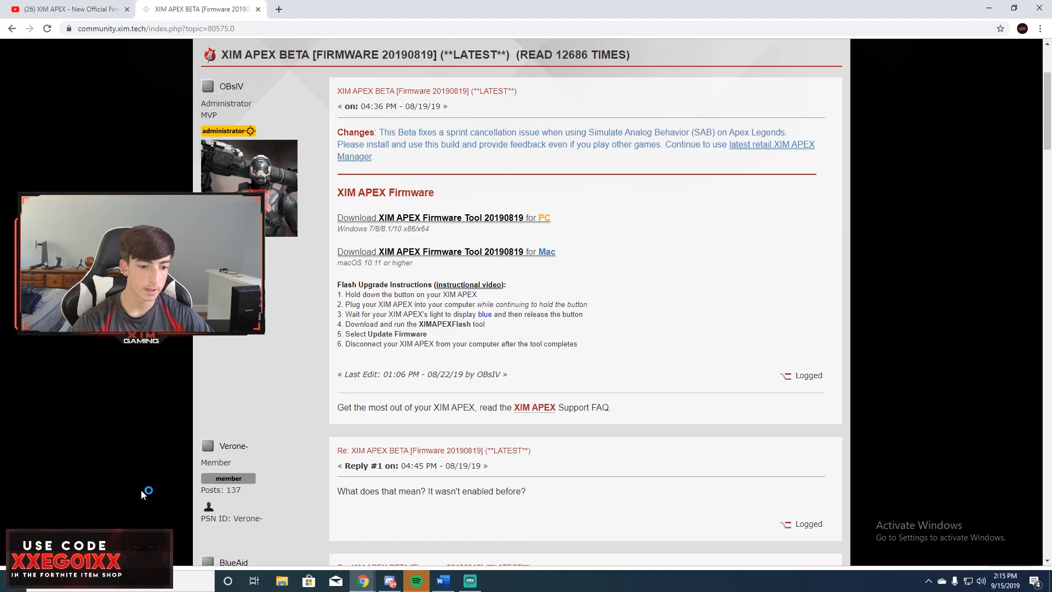
pyautogui.click(496, 581)
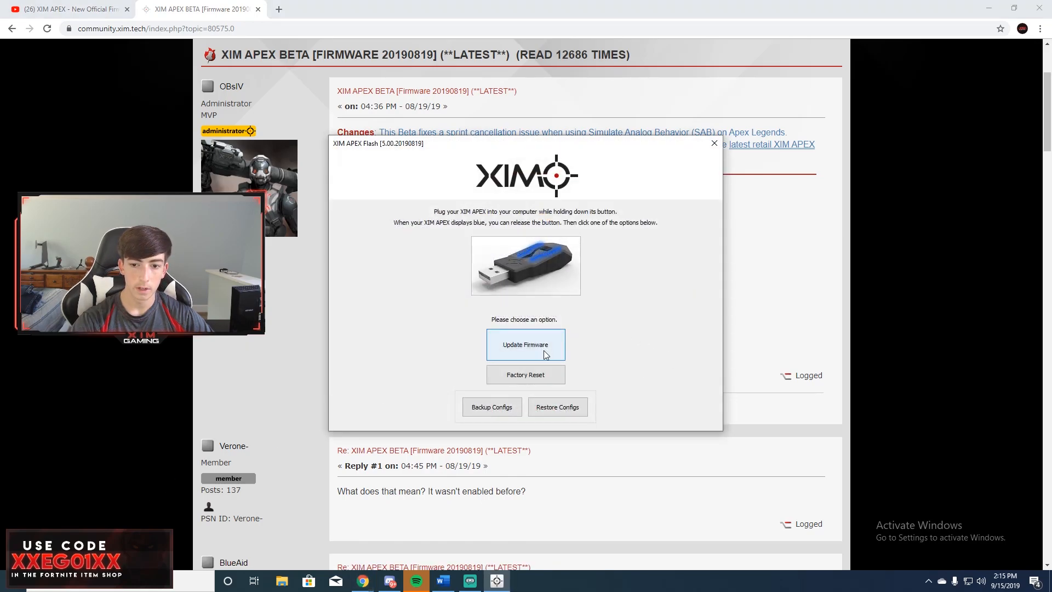
pyautogui.click(526, 344)
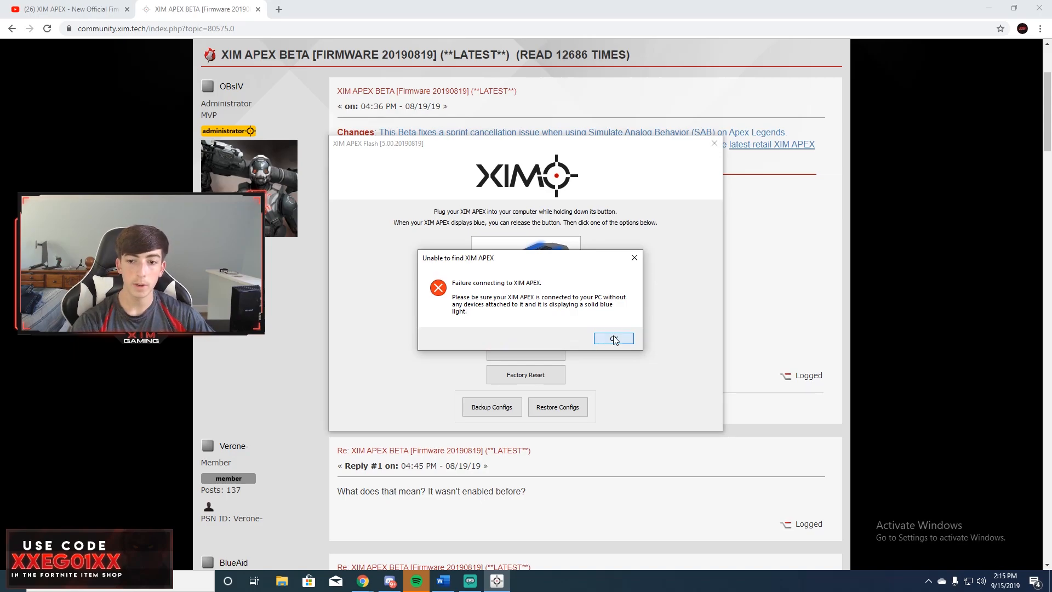
pyautogui.click(611, 338)
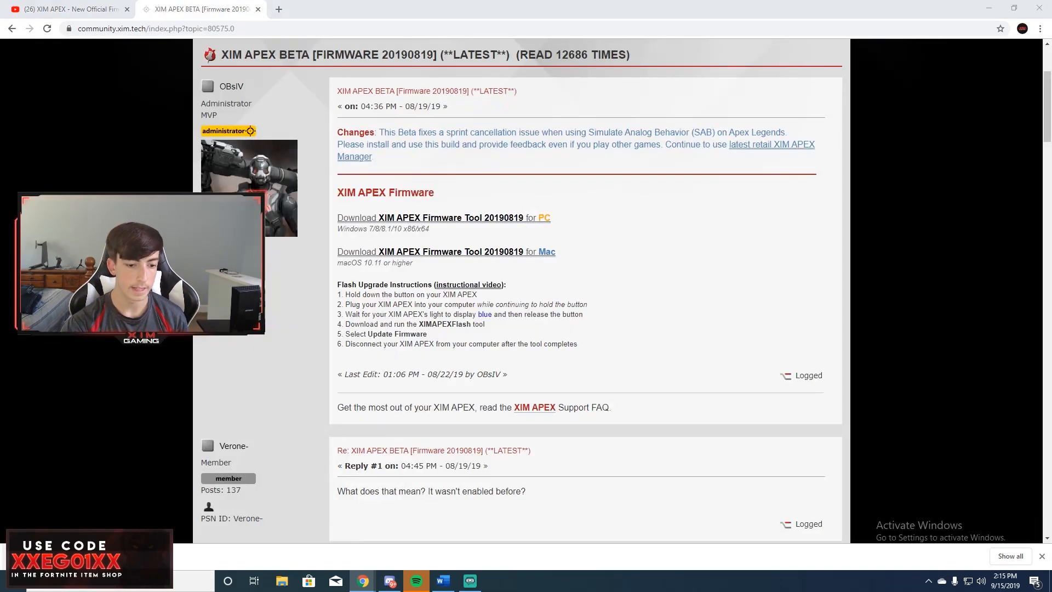
# - Relaunch XIM APEX Flash and confirm updating firmware from 20190702 to 5.00.20190819
pyautogui.click(496, 580)
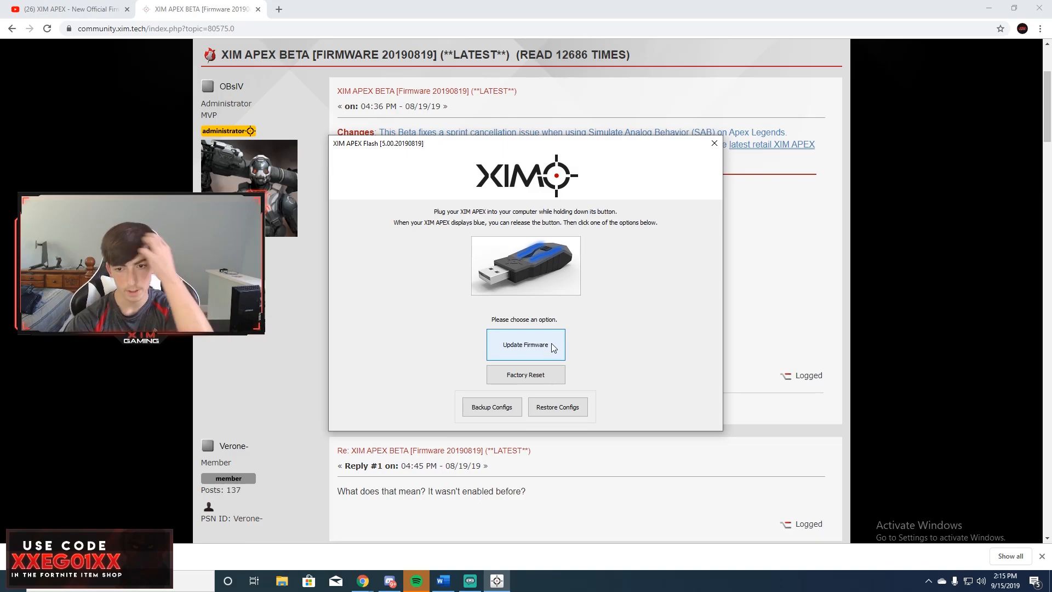
pyautogui.click(525, 344)
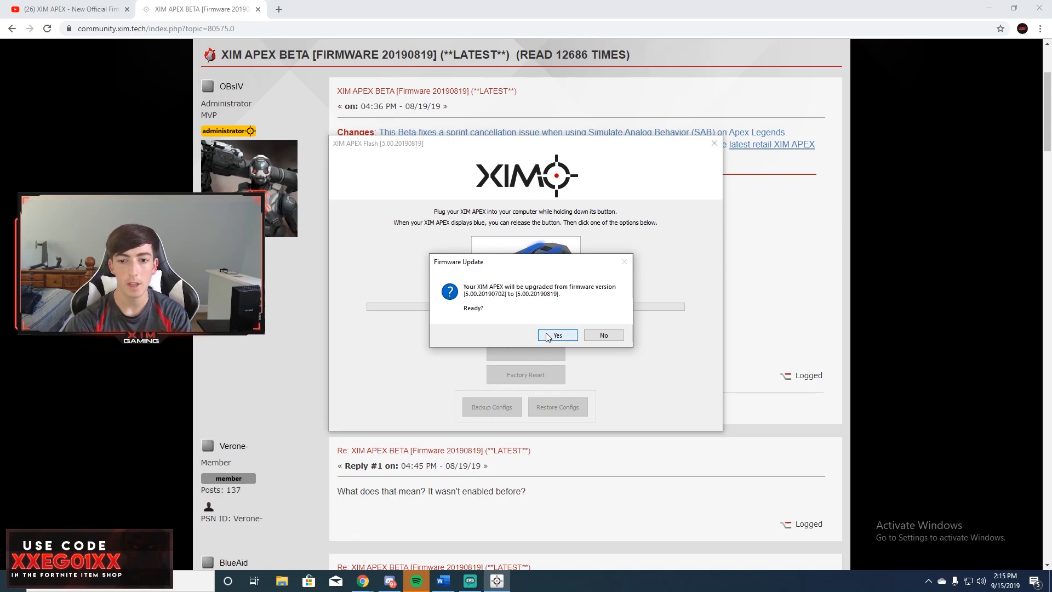
pyautogui.click(557, 335)
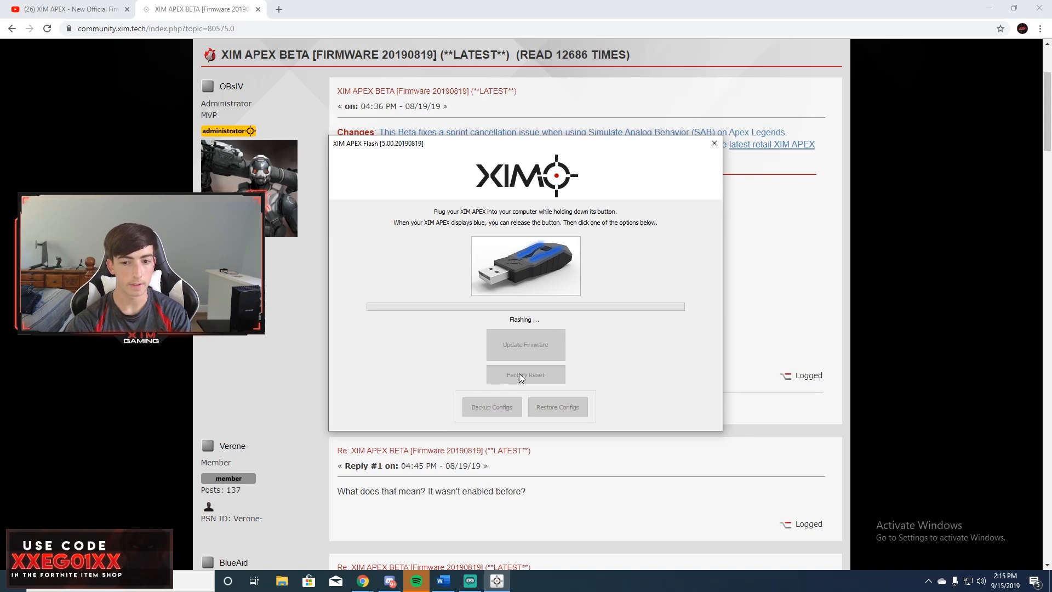
pyautogui.moveTo(552, 415)
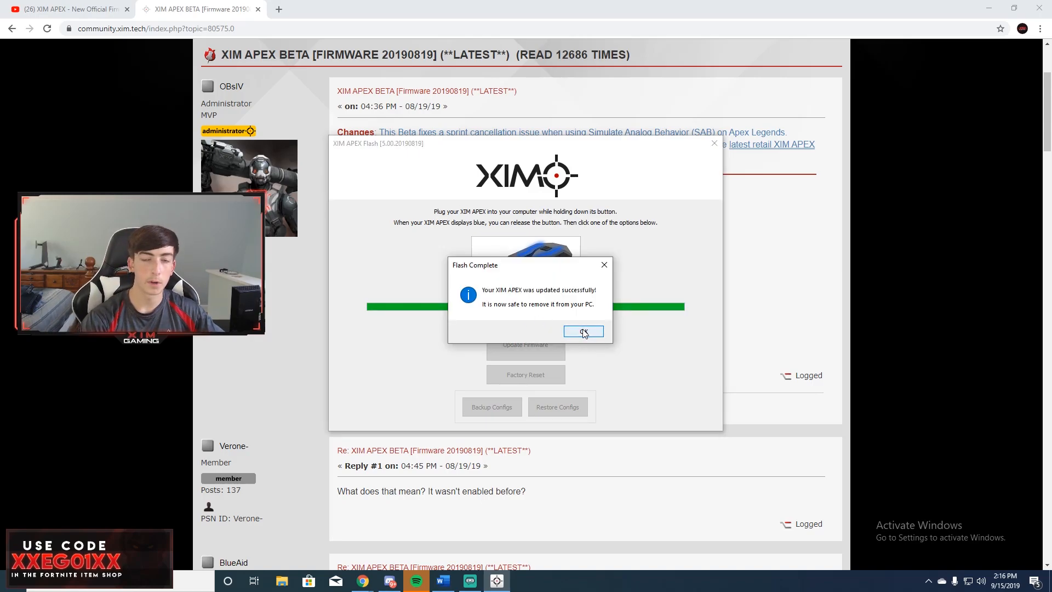
# - Acknowledge the successful firmware update and return to the XIM Community forum index
pyautogui.click(583, 331)
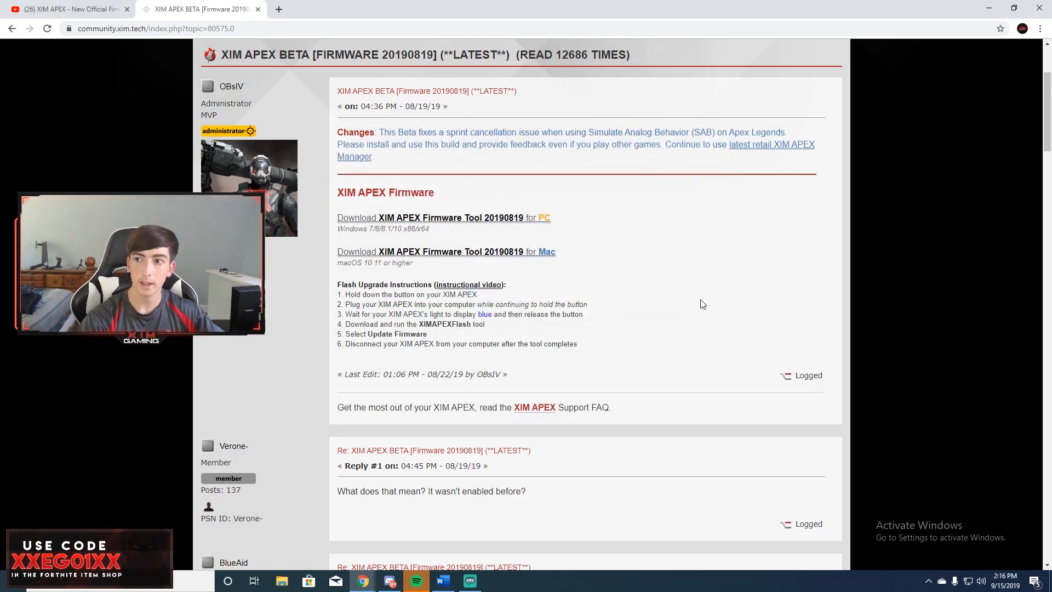
pyautogui.moveTo(696, 307)
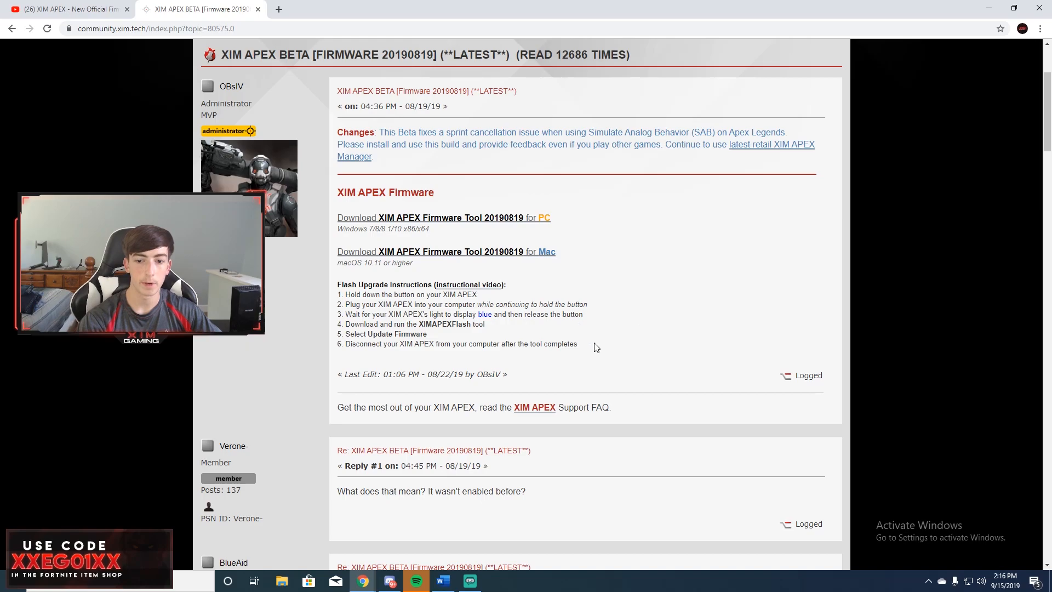
pyautogui.scroll(-3)
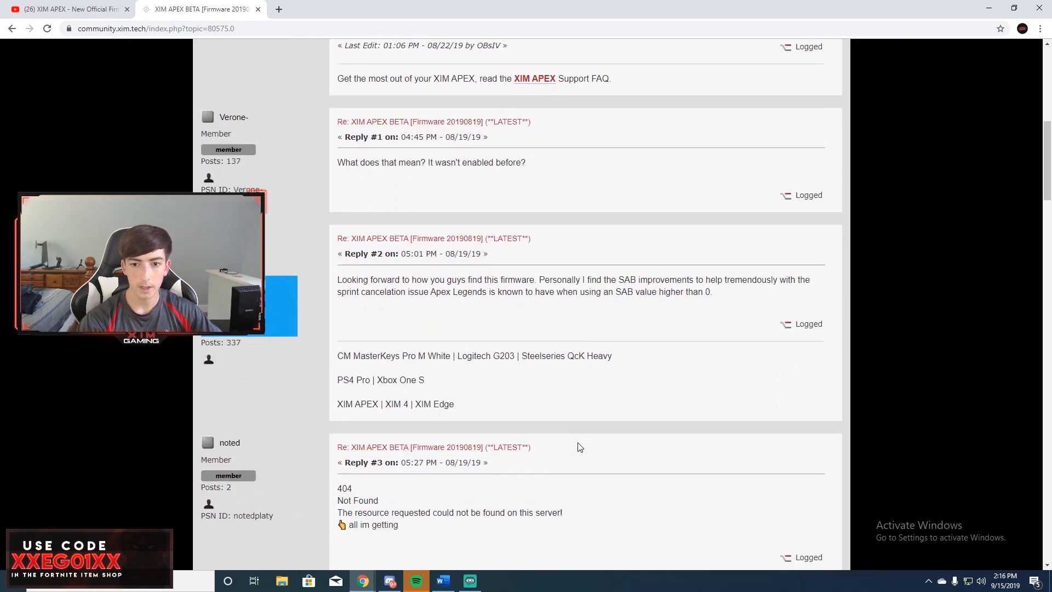
pyautogui.scroll(3)
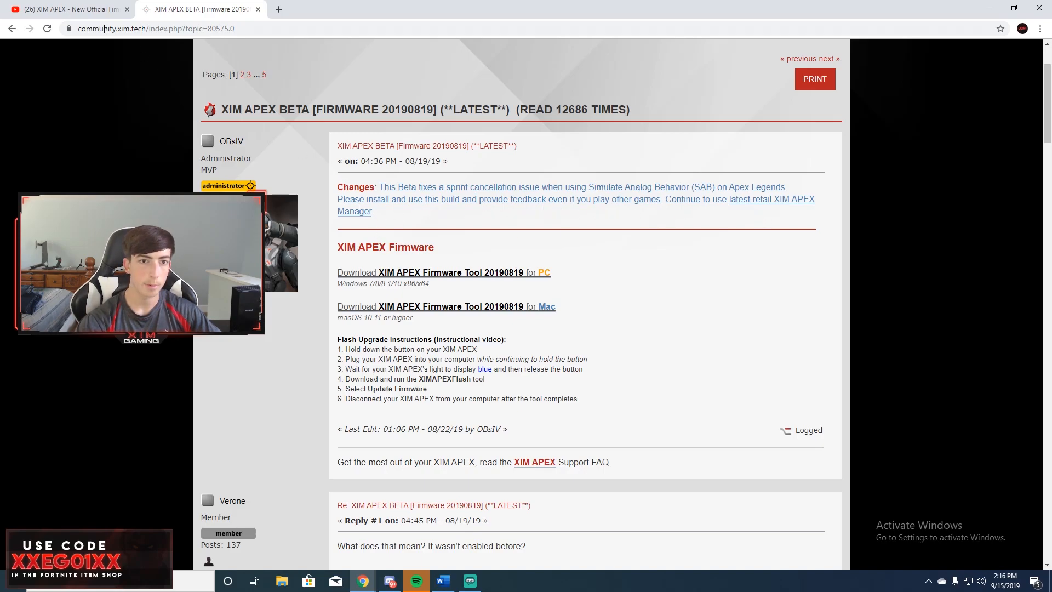
pyautogui.click(12, 28)
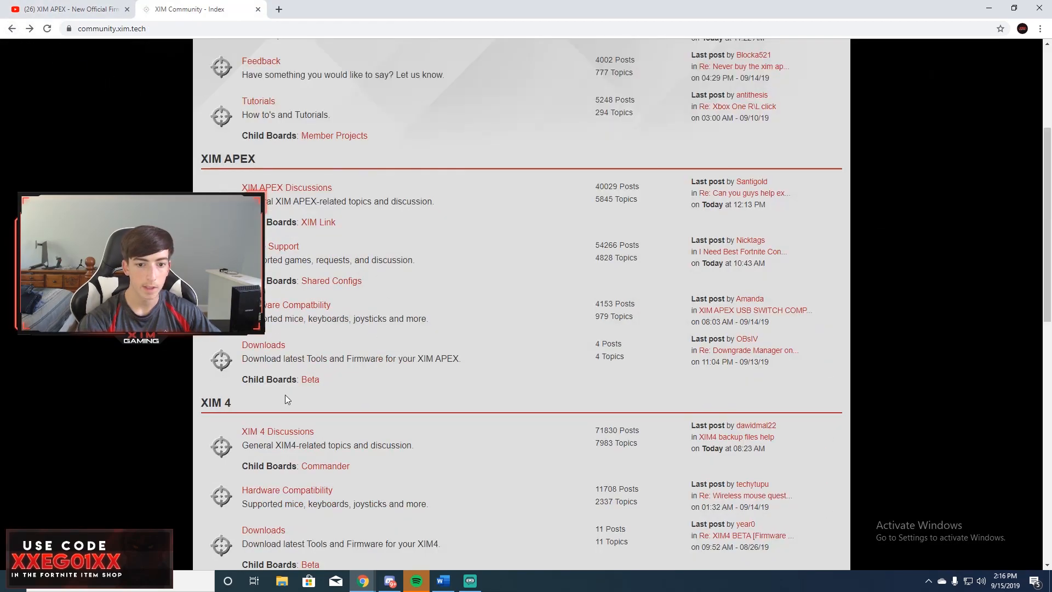
# - Open the LATEST Firmware 20190719 topic under XIM APEX Downloads and scroll to its Manager downloads
pyautogui.click(263, 344)
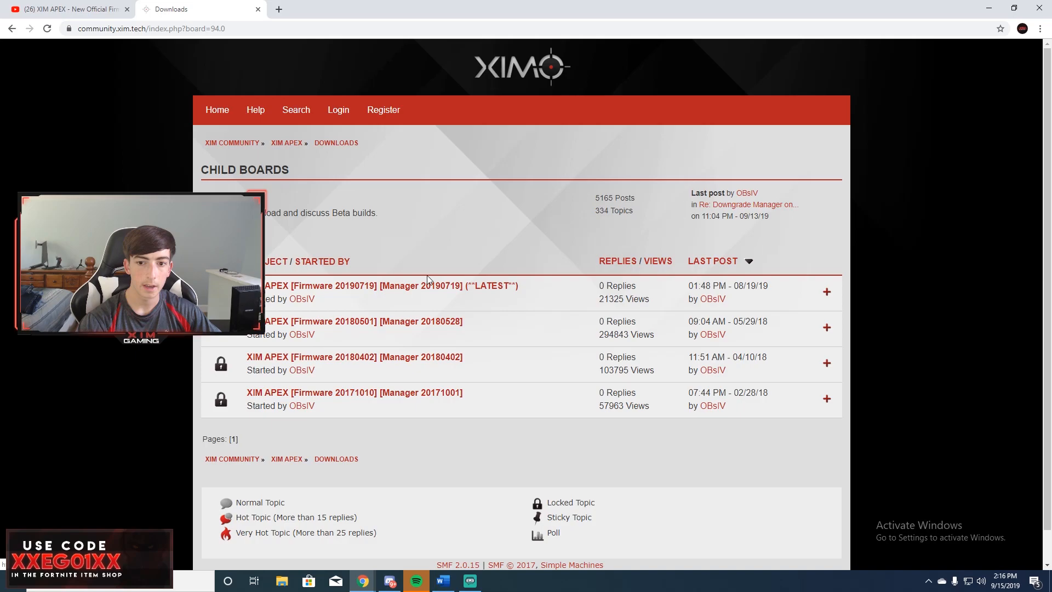
pyautogui.moveTo(553, 317)
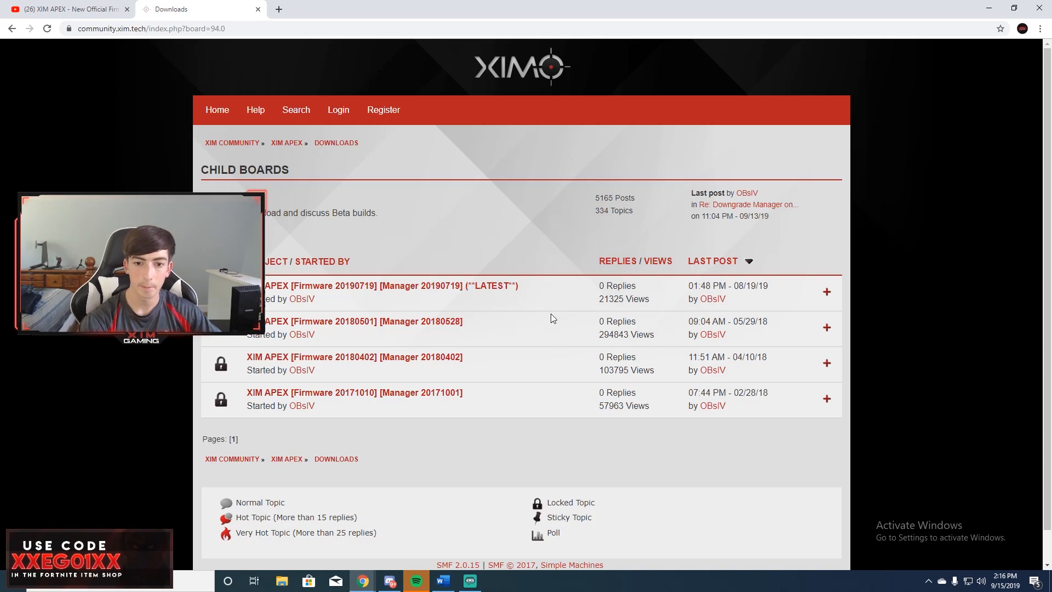
pyautogui.click(383, 285)
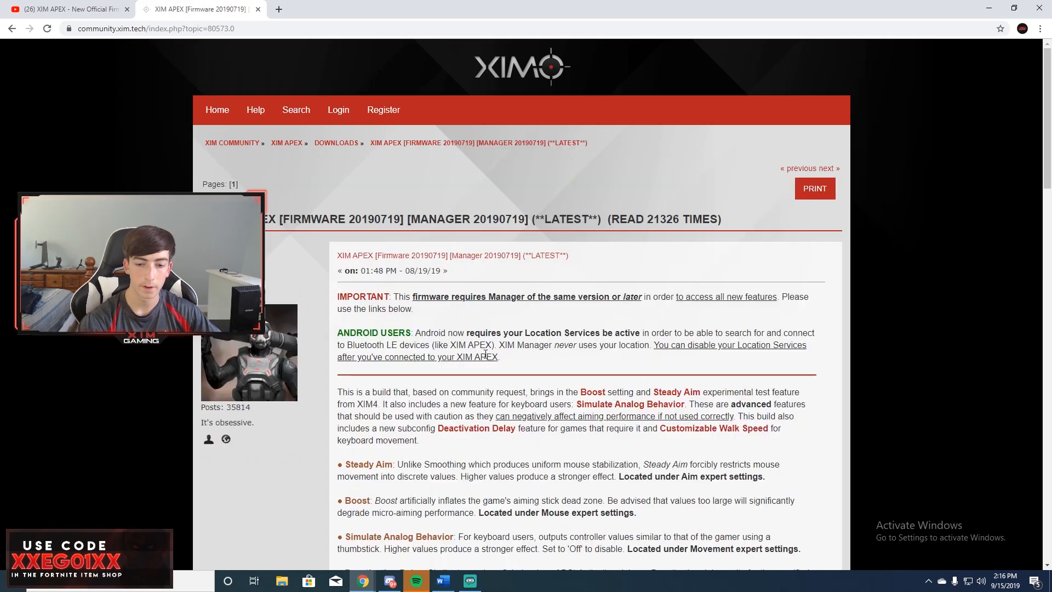
pyautogui.scroll(-3)
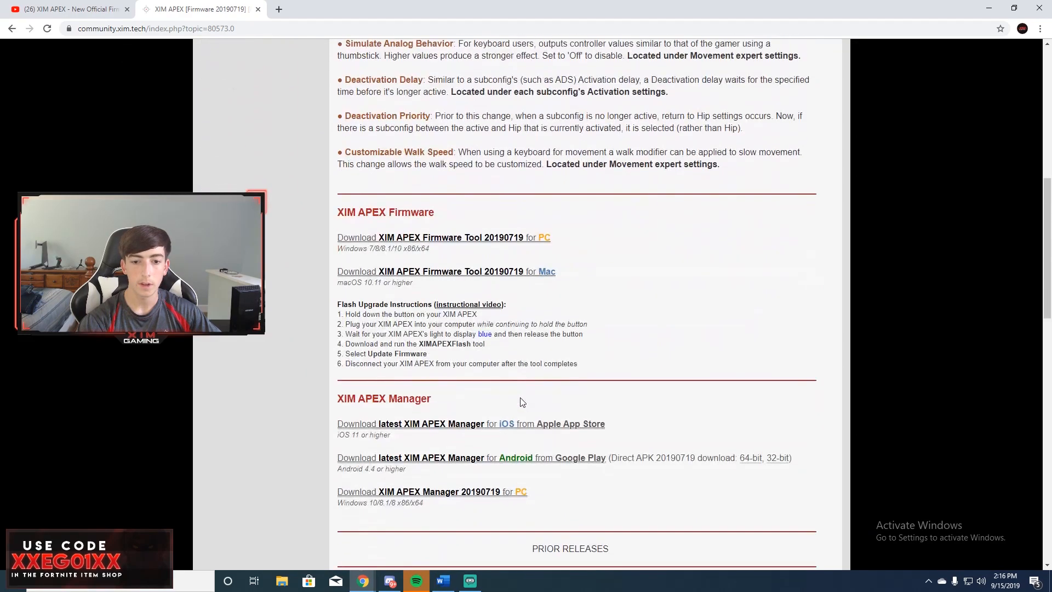
pyautogui.scroll(-3)
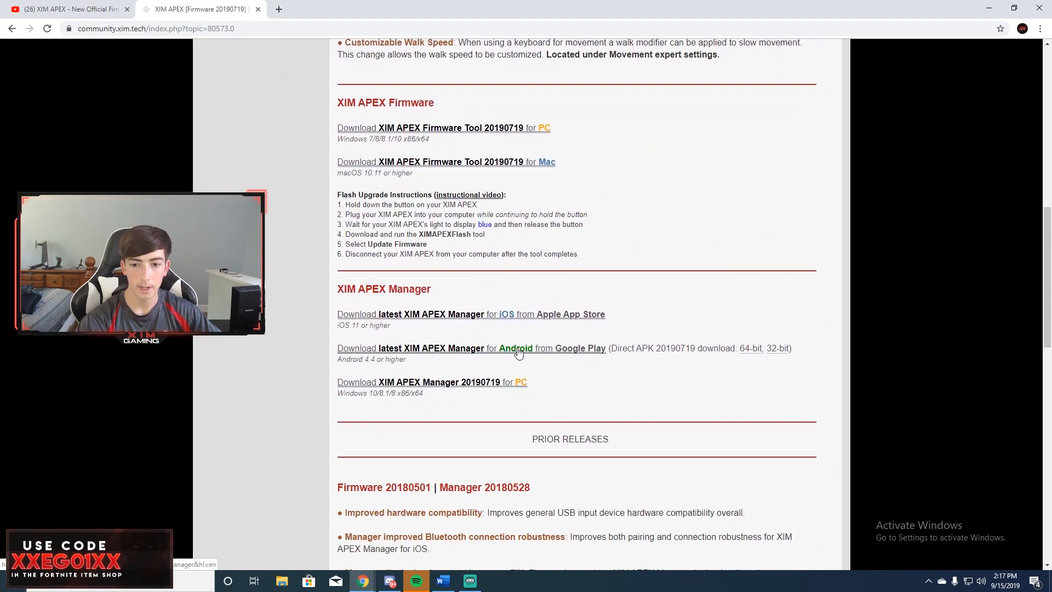
pyautogui.moveTo(523, 358)
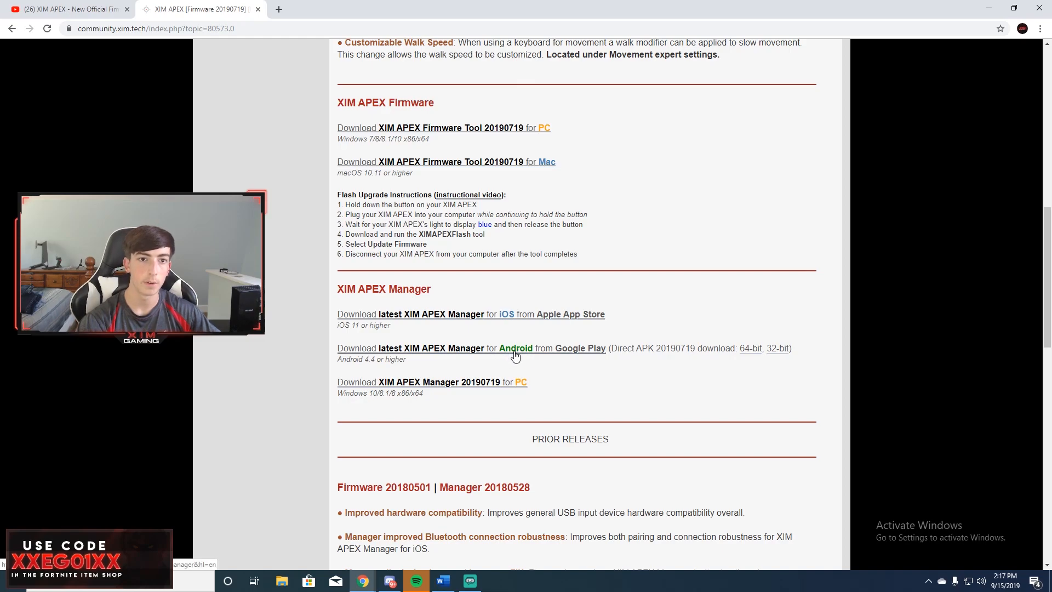
pyautogui.moveTo(512, 361)
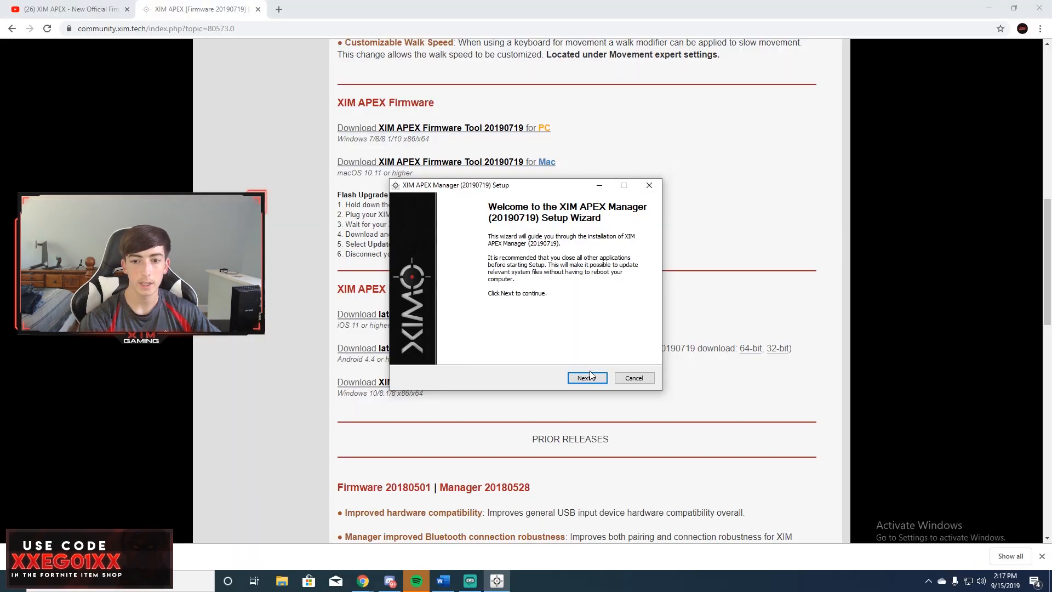
# - Run XIM APEX Manager 20190719 setup past the welcome page, keeping default components
pyautogui.click(586, 377)
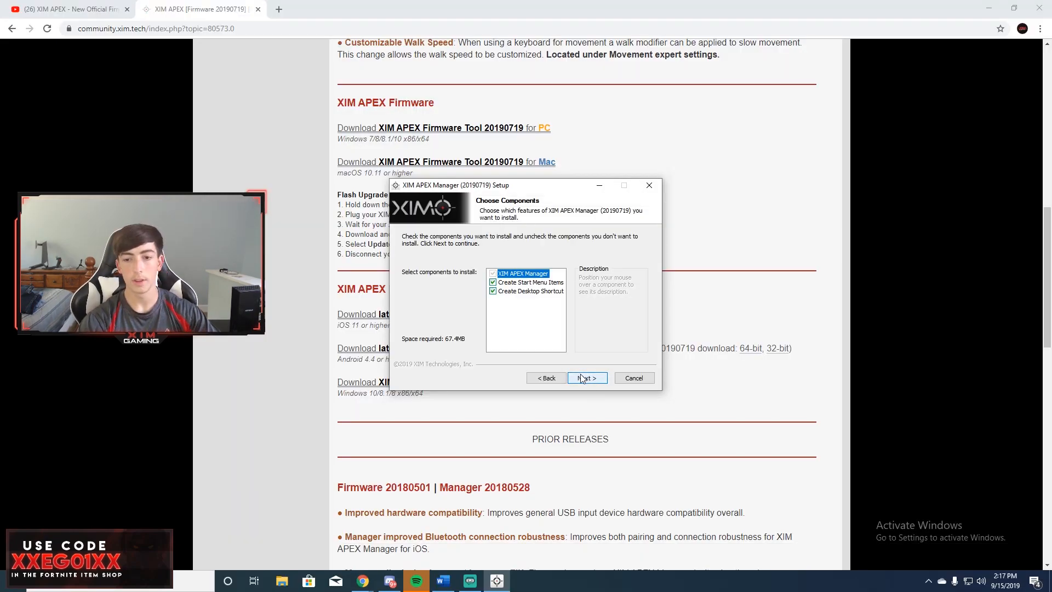
pyautogui.click(586, 378)
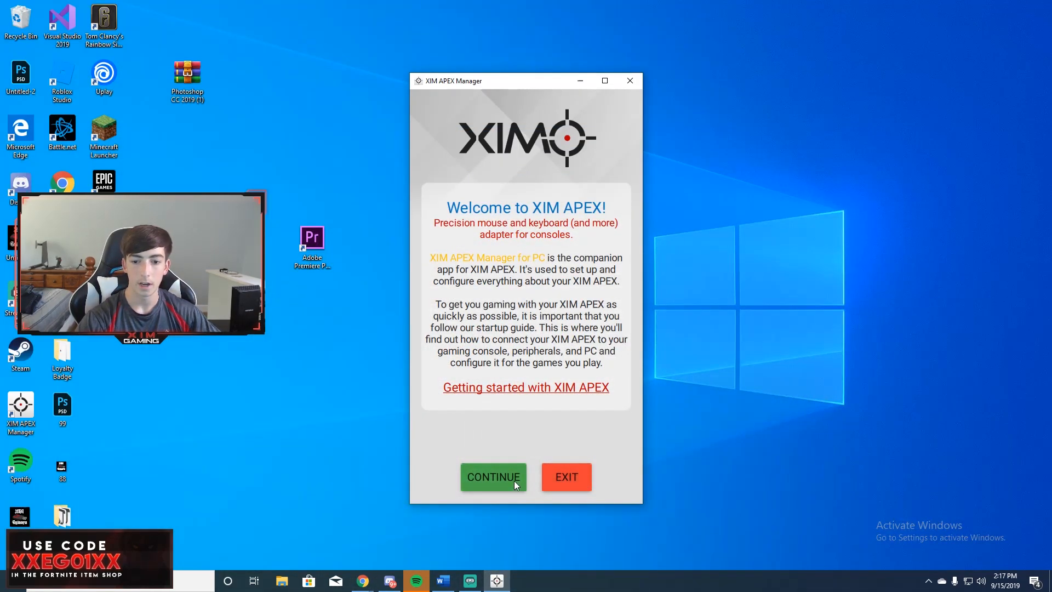
# - Continue past the welcome, accept the license, and download the latest game support update
pyautogui.click(493, 477)
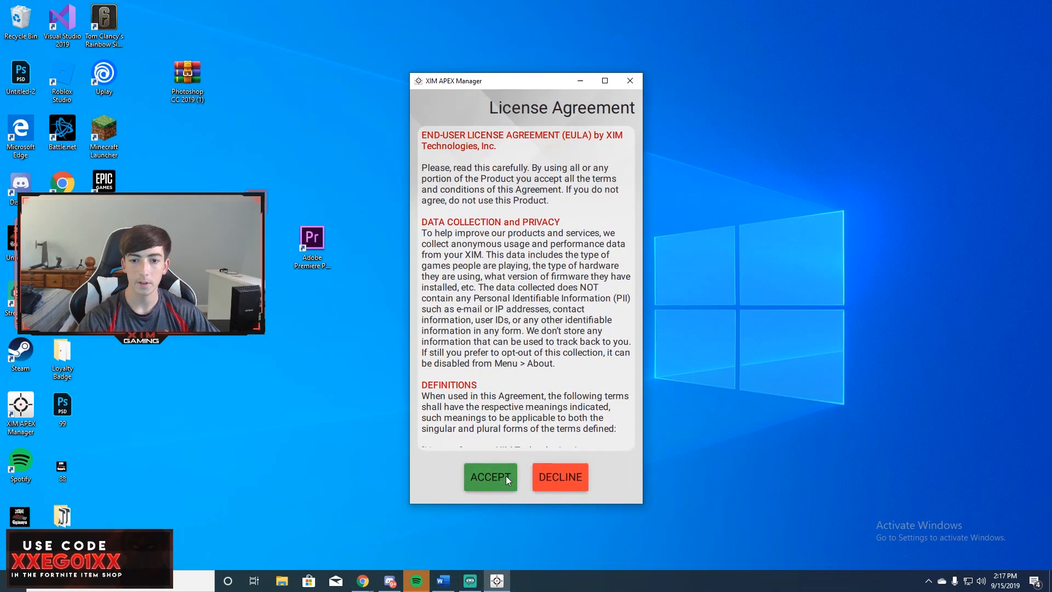
pyautogui.click(490, 477)
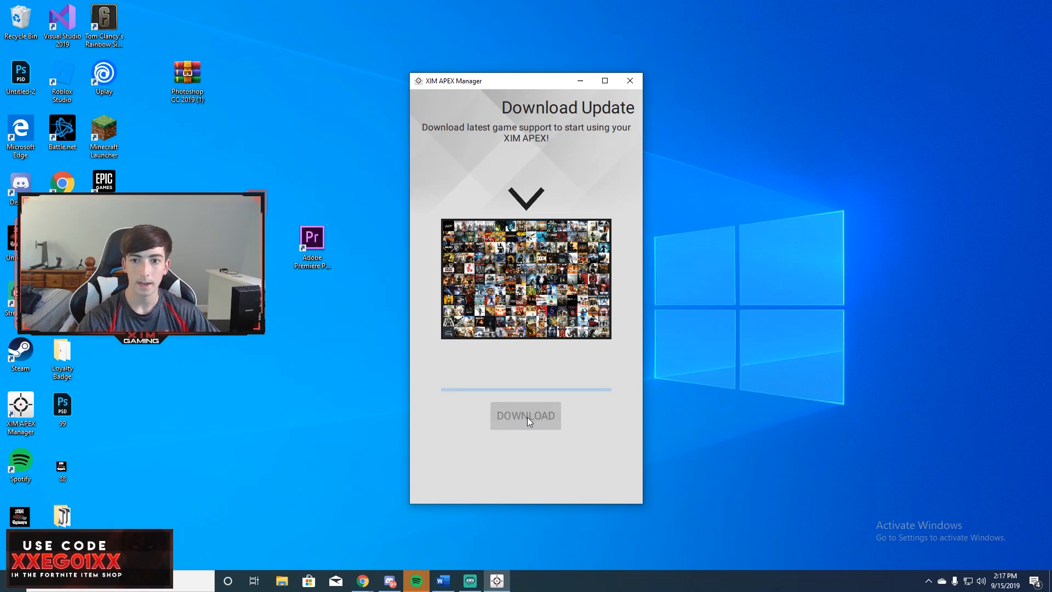
pyautogui.click(526, 416)
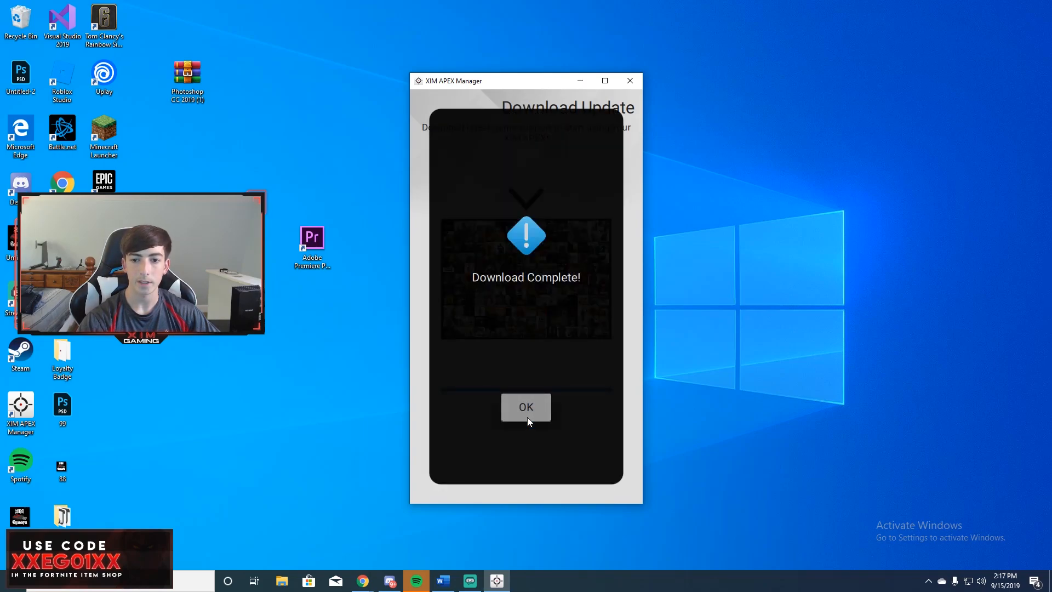
pyautogui.click(526, 407)
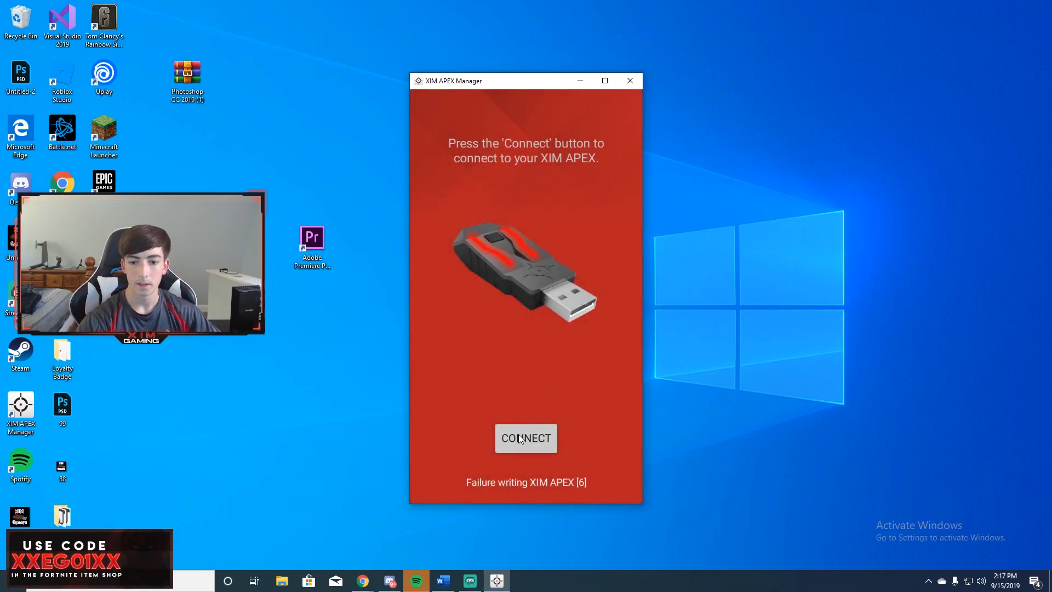
pyautogui.moveTo(529, 422)
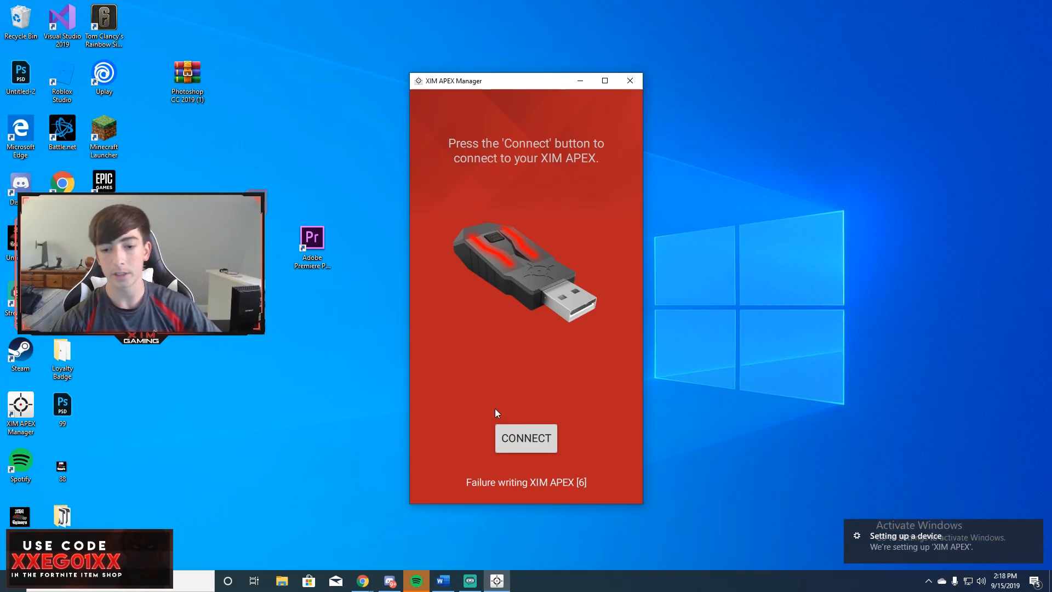
# - Connect the XIM APEX adapter and open About from the options menu
pyautogui.click(525, 438)
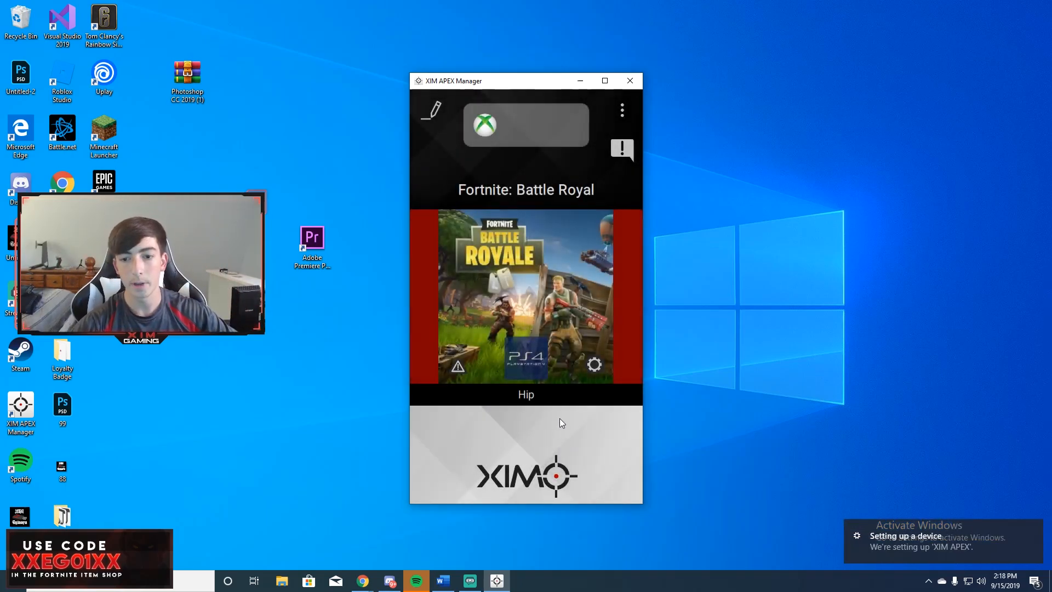
pyautogui.click(622, 110)
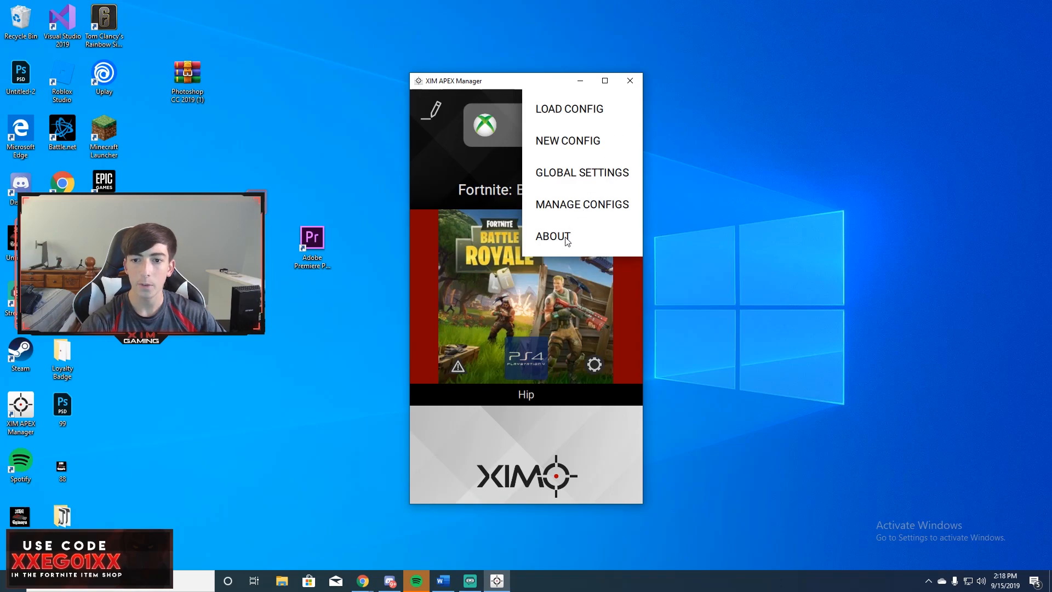
pyautogui.click(553, 236)
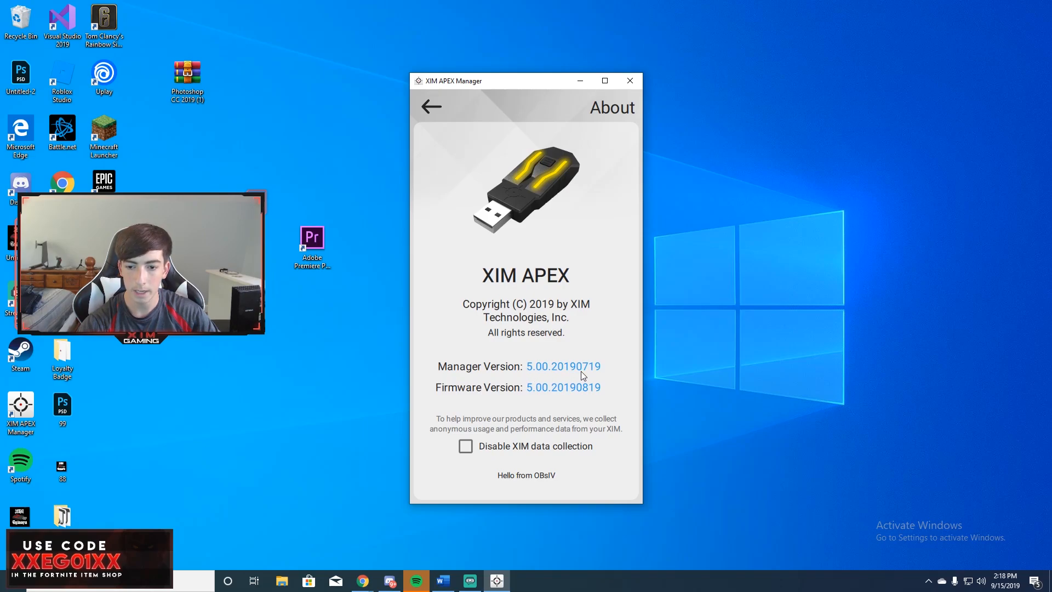
pyautogui.moveTo(608, 395)
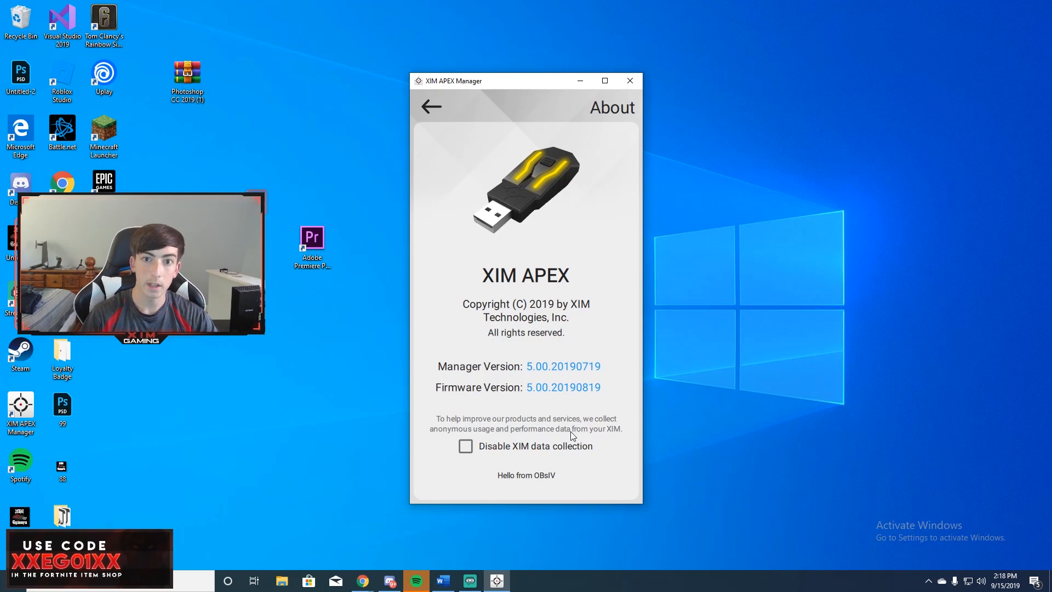
# - Recheck About versions, then go back to the Fortnite config screen
pyautogui.click(431, 107)
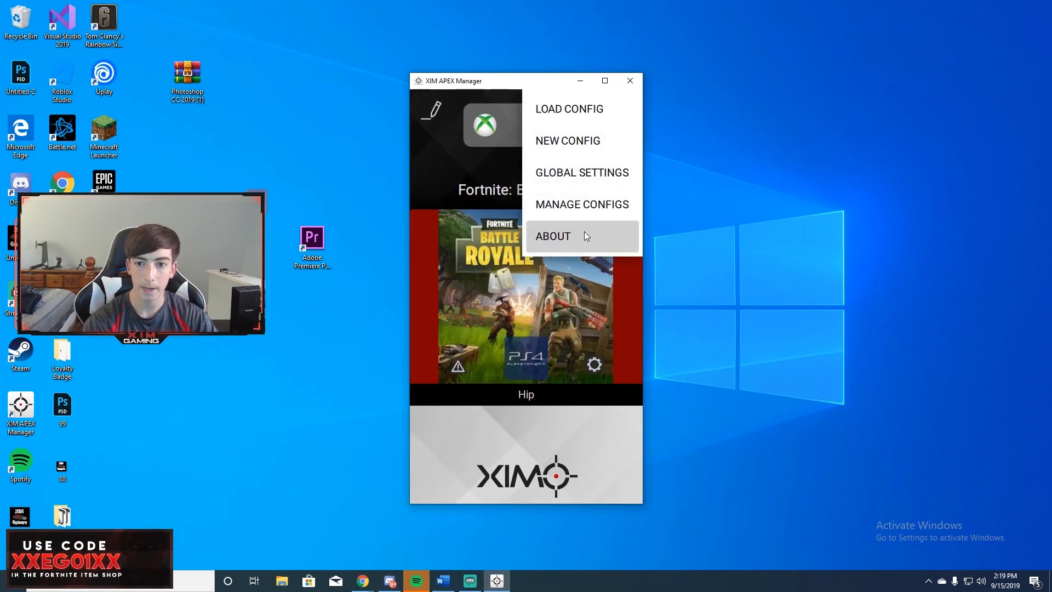
pyautogui.click(553, 235)
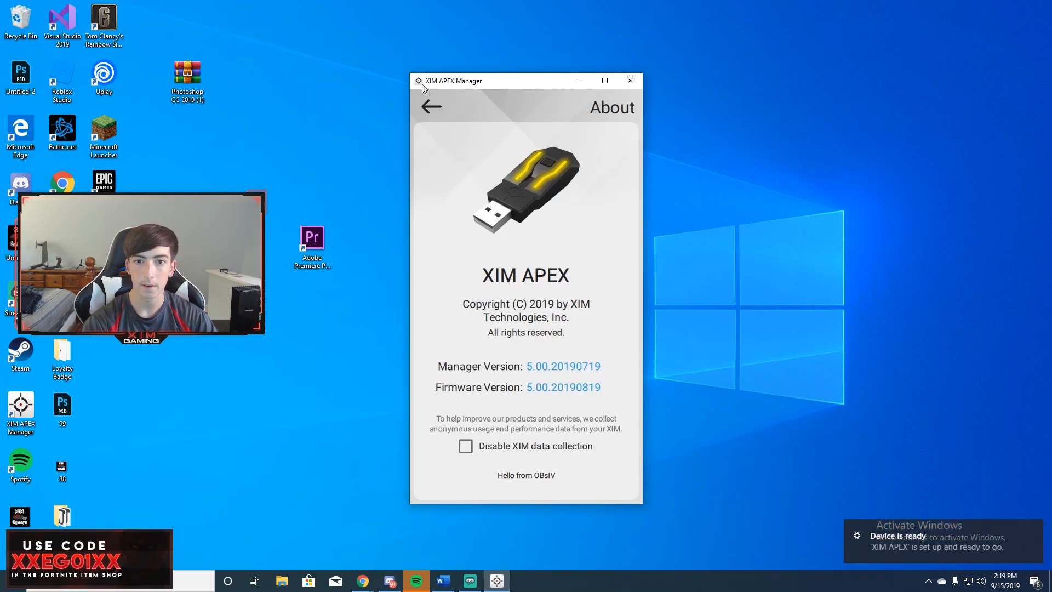
pyautogui.click(430, 107)
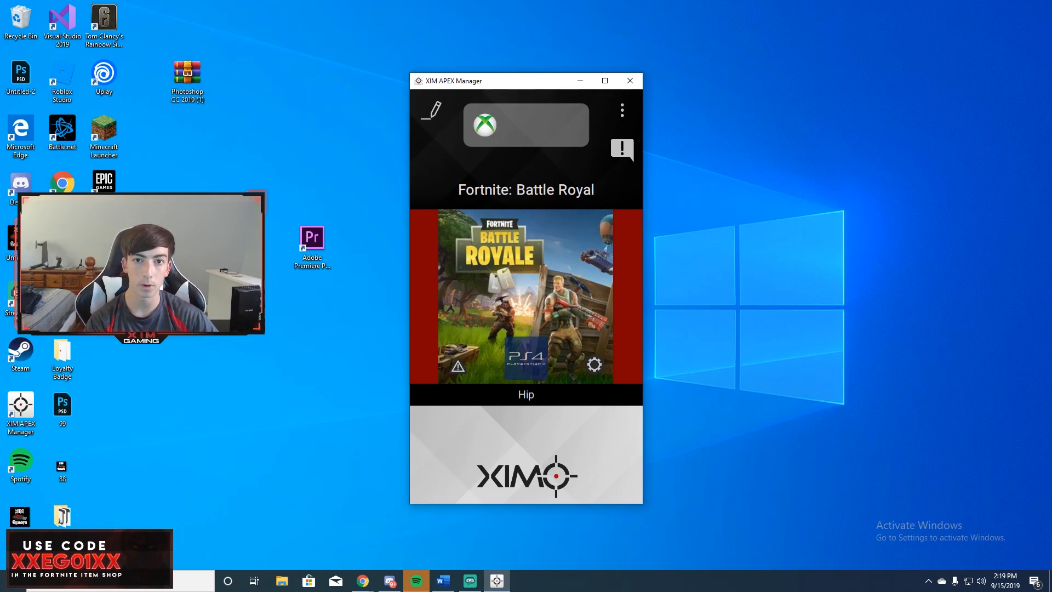
pyautogui.moveTo(554, 159)
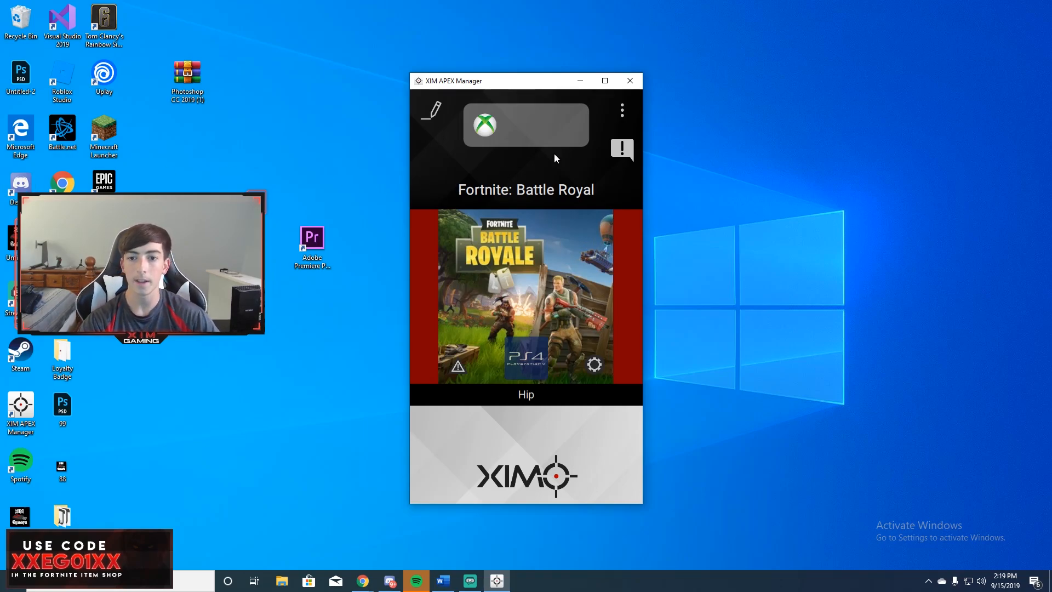